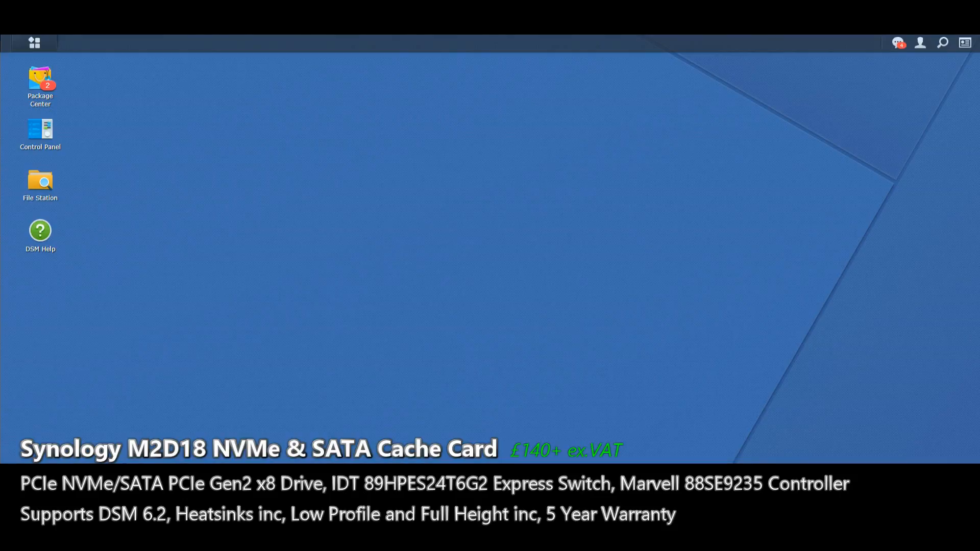
mouse_move(40, 135)
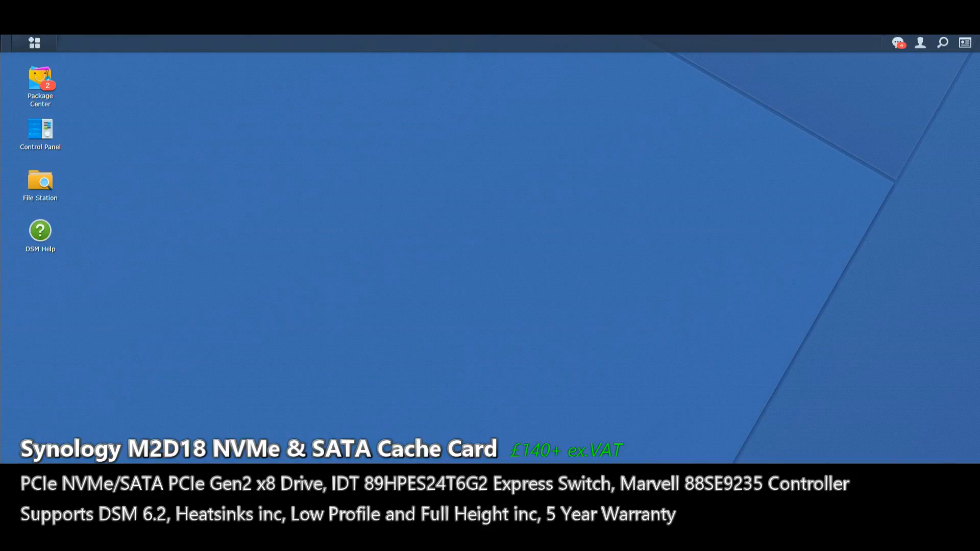
Launch Storage Manager from the DSM main menu to view the storage overview.
click(34, 43)
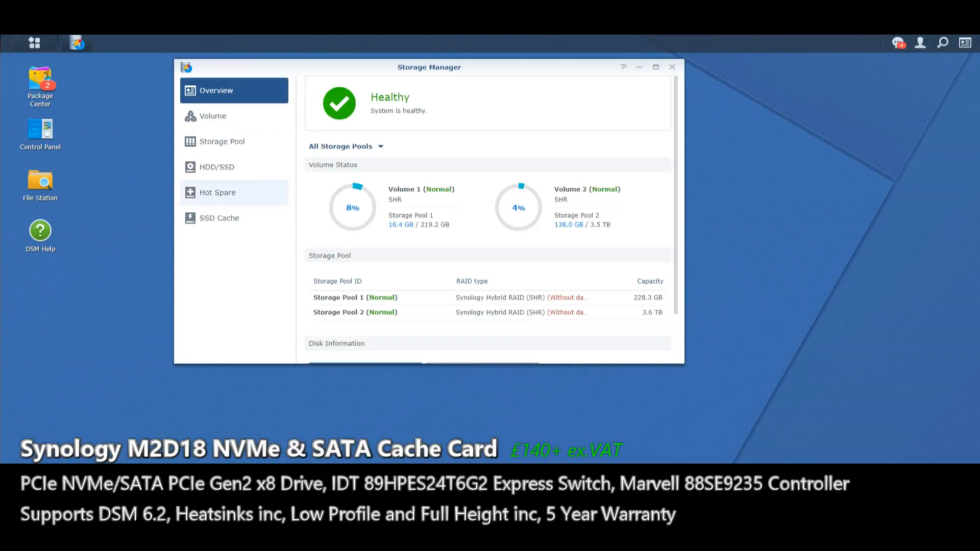
Launch the SSD Cache Creation Wizard from the empty SSD Cache section.
click(219, 217)
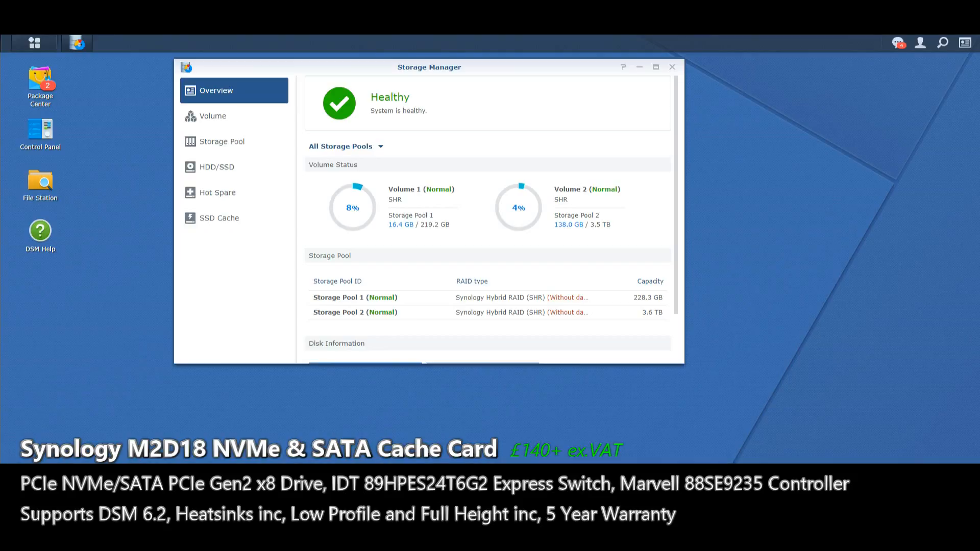
click(354, 297)
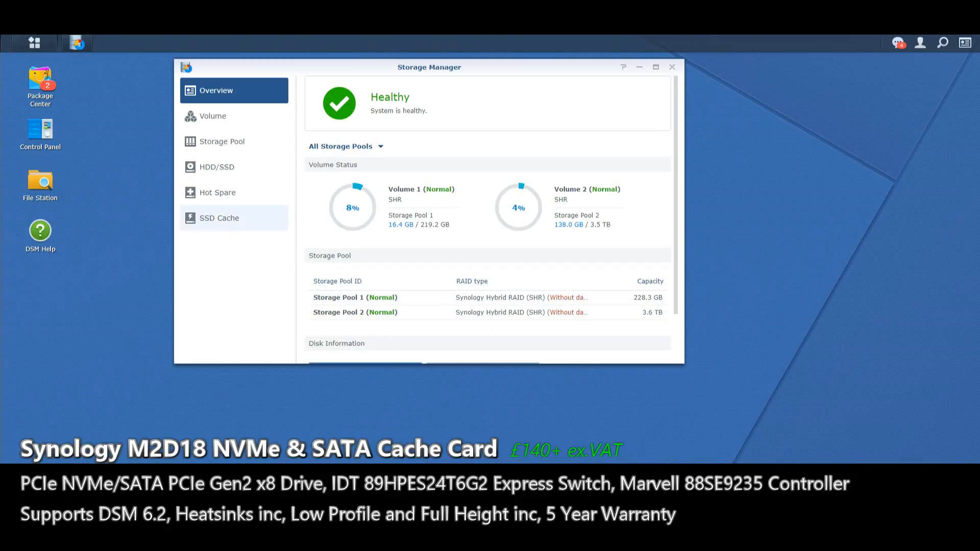
click(218, 218)
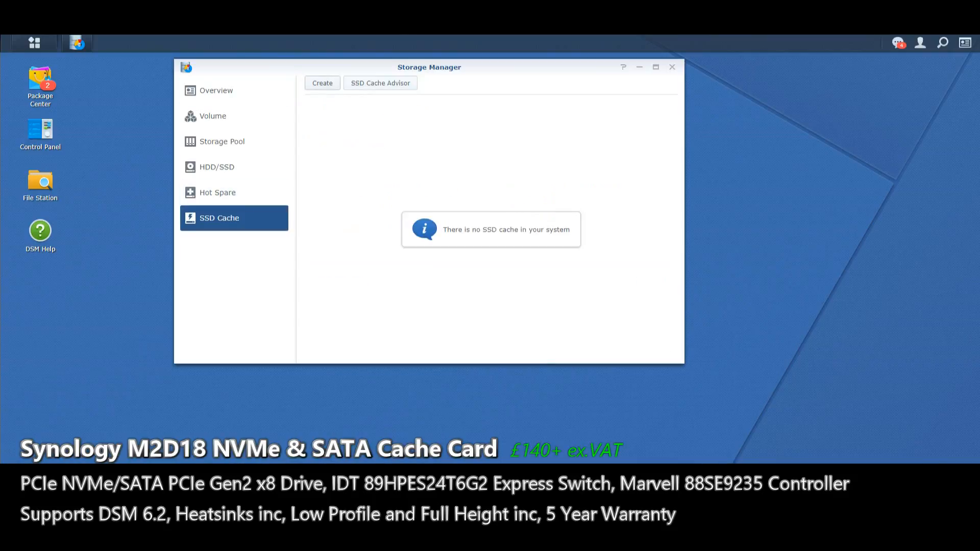
click(322, 82)
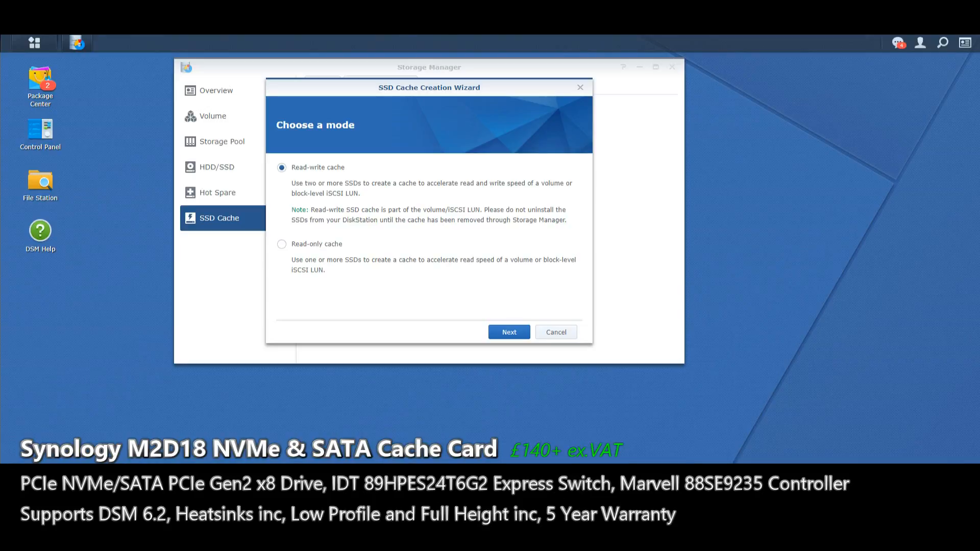
Create a read-write RAID 1 cache from both NVMe devices on Volume 1, acknowledging the data-removal warning.
click(508, 332)
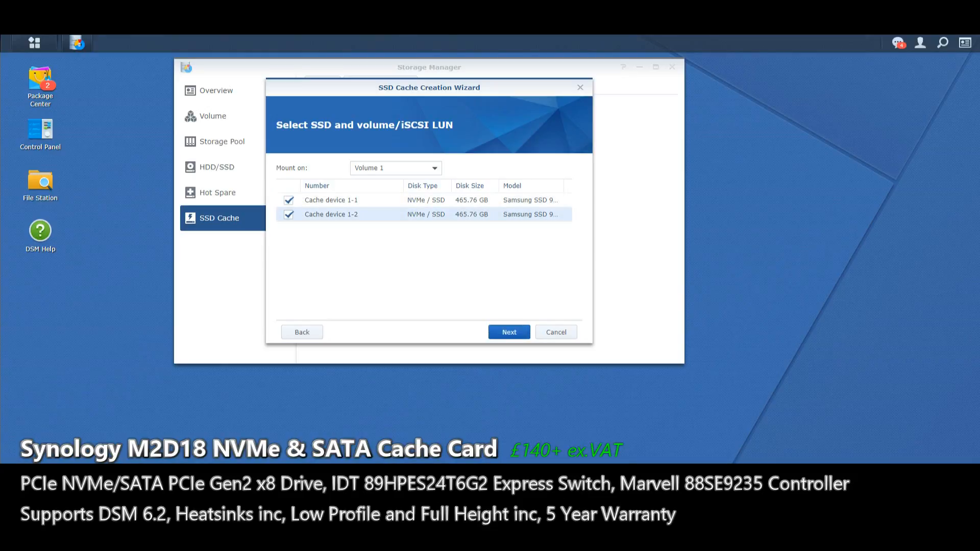
click(508, 332)
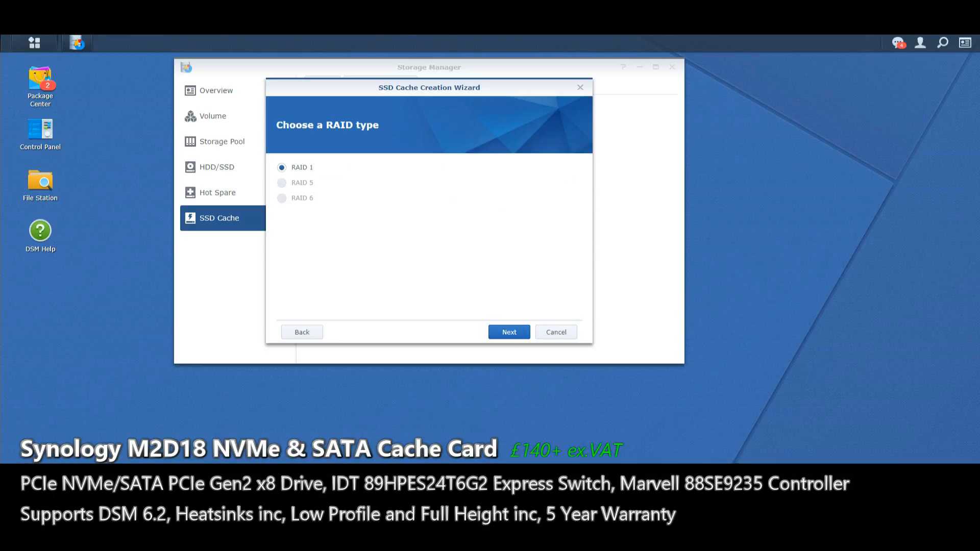
click(509, 331)
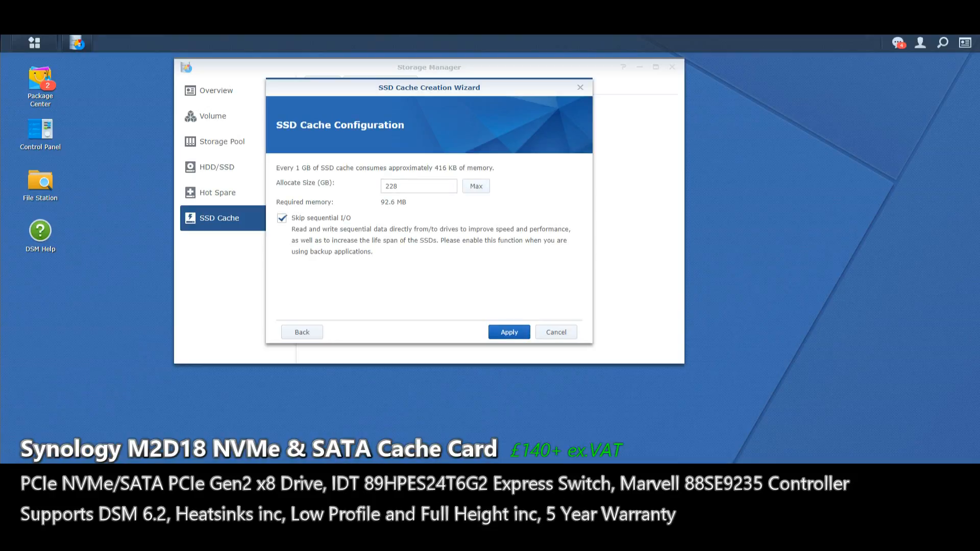
click(508, 331)
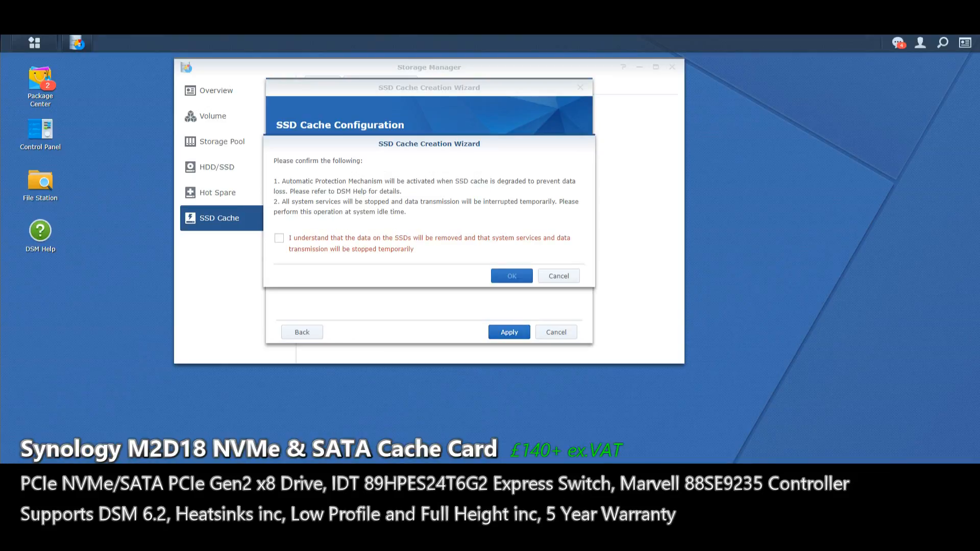
click(511, 276)
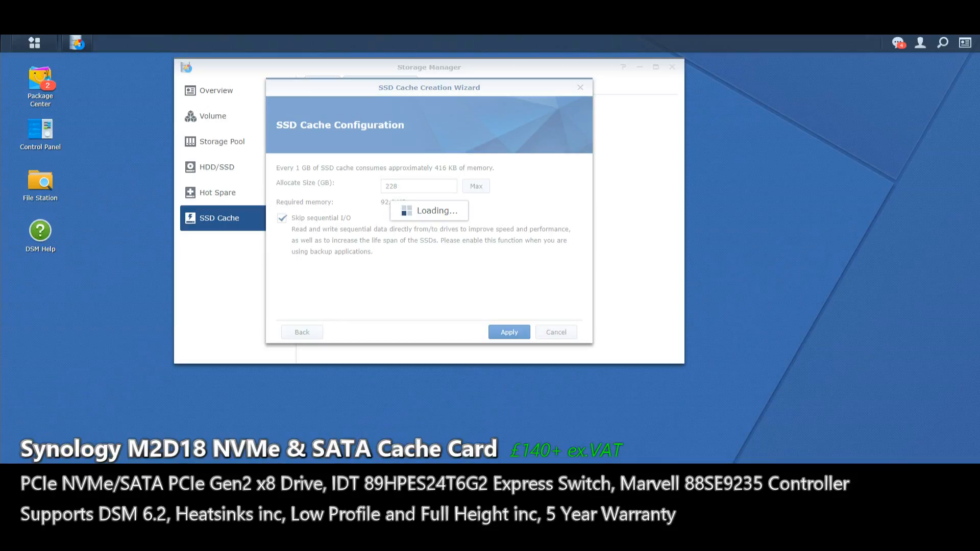
Finish the wizard and view SSD Cache 1's details: healthy read-write RAID 1 on Volume 1.
click(509, 331)
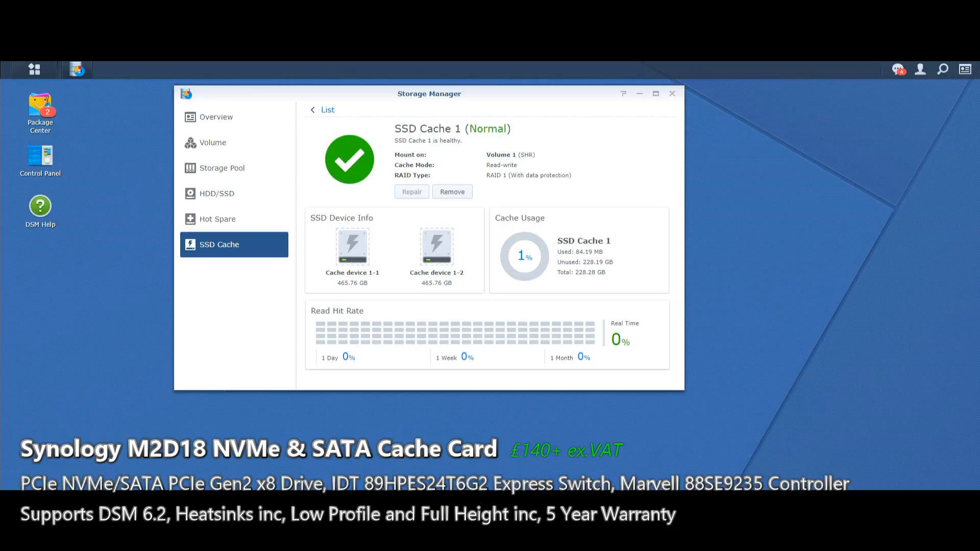
Review the volumes, then show the HDD/SSD list with both NVMe cache devices Normal.
click(213, 142)
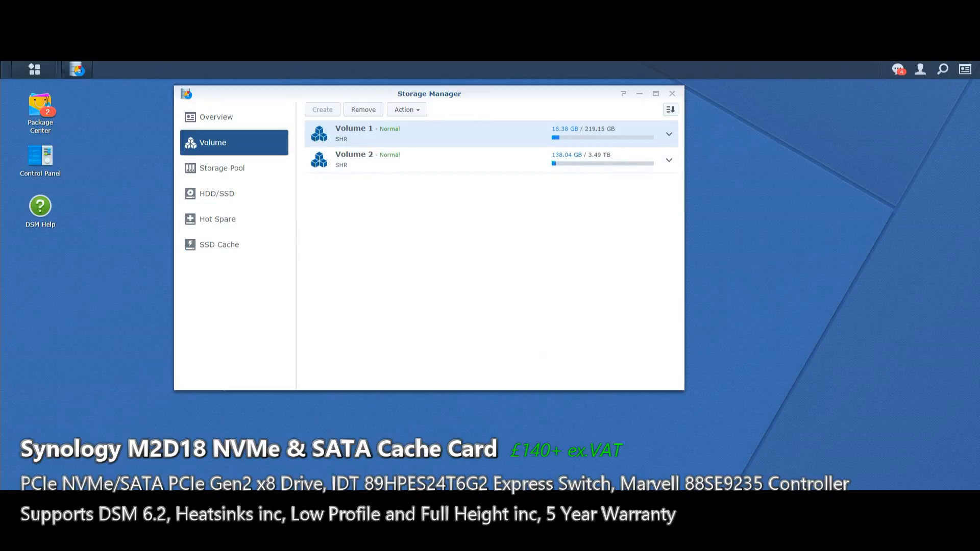
mouse_move(222, 168)
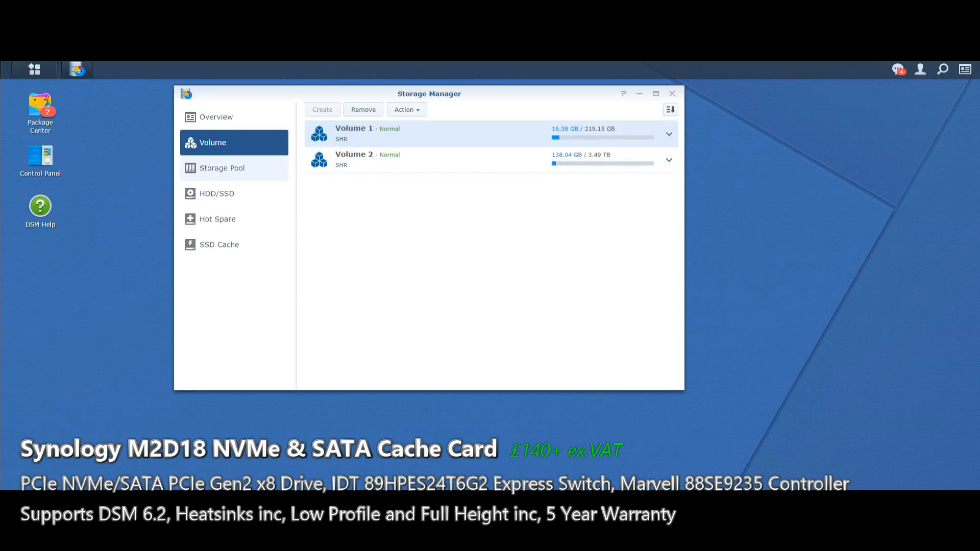
click(216, 193)
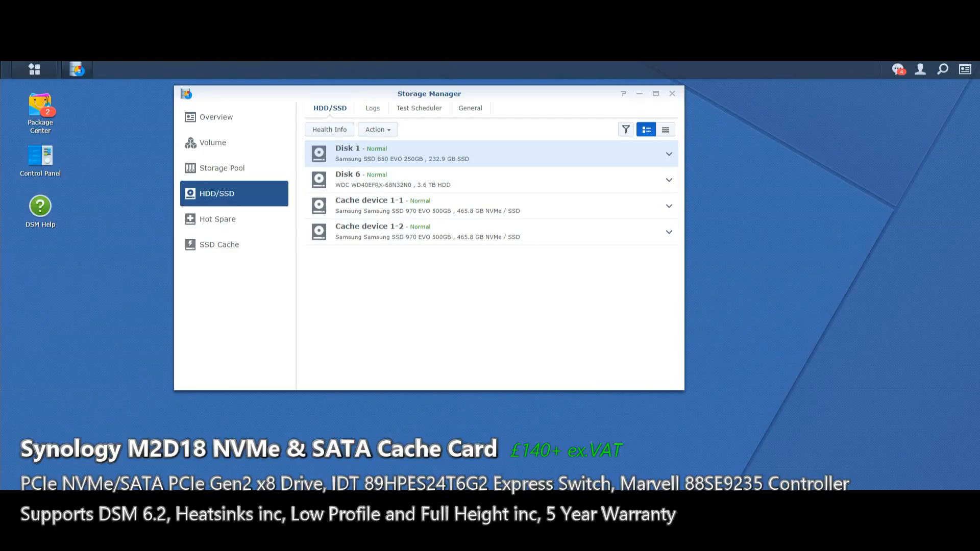
Check cache device 1-1's Health Info and S.M.A.R.T. attributes, all reported OK.
click(437, 205)
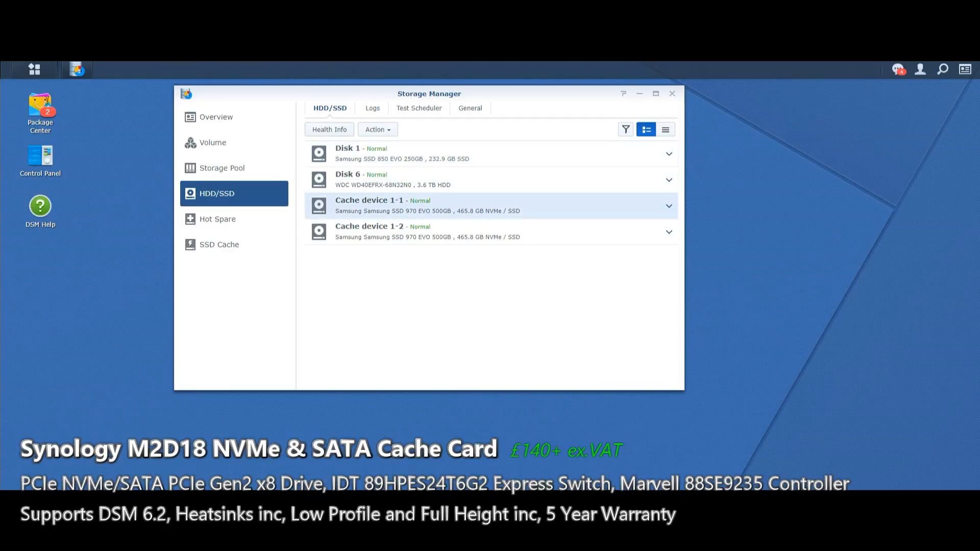
click(330, 130)
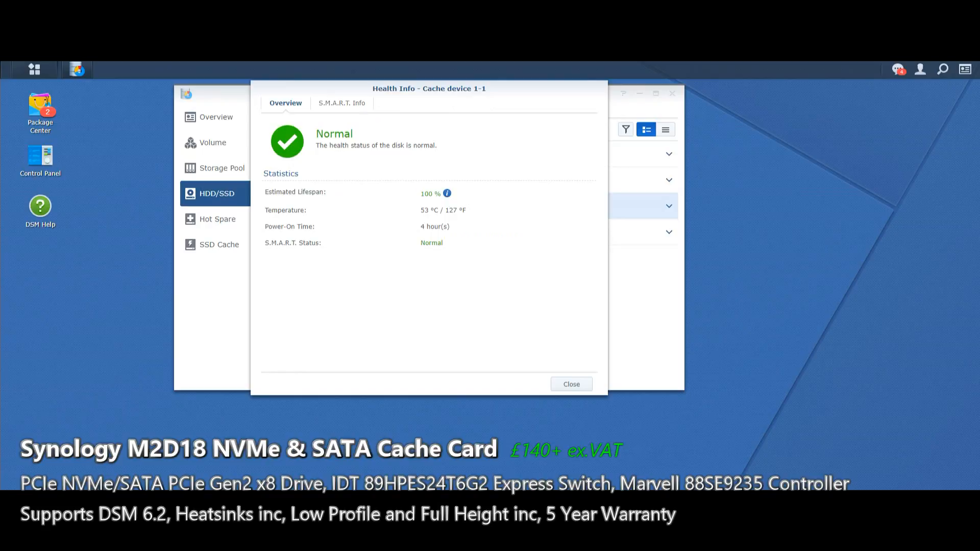
click(341, 103)
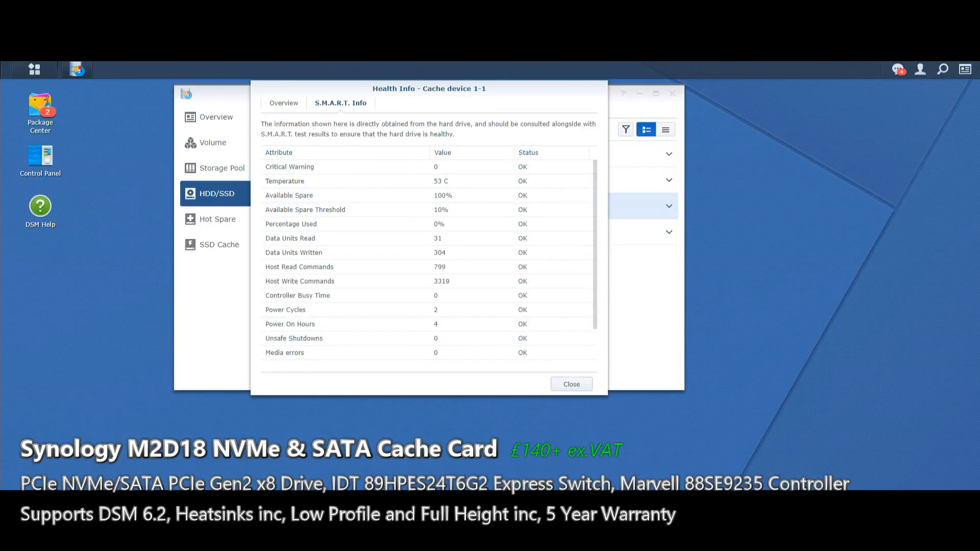
click(570, 384)
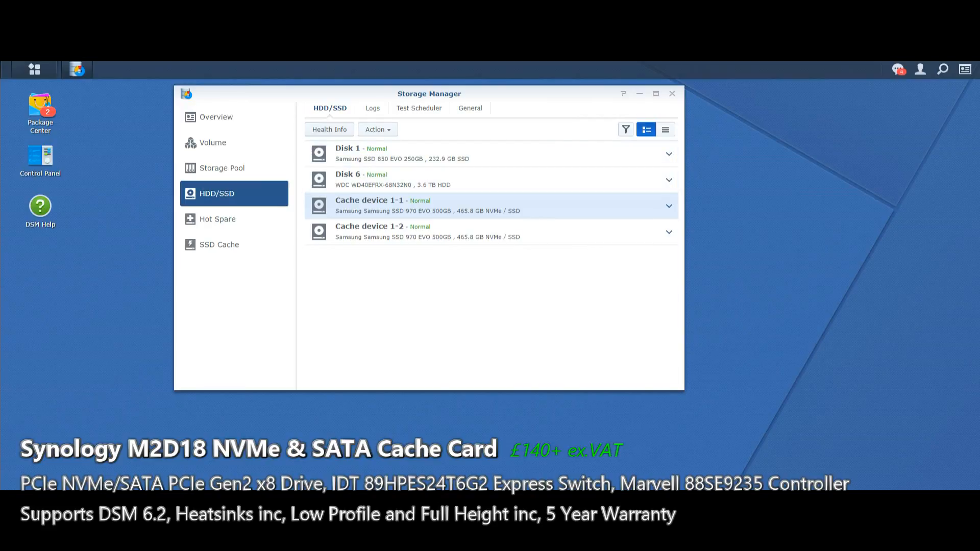
Browse the Test Scheduler and General drive settings, then return to the volumes list.
click(418, 107)
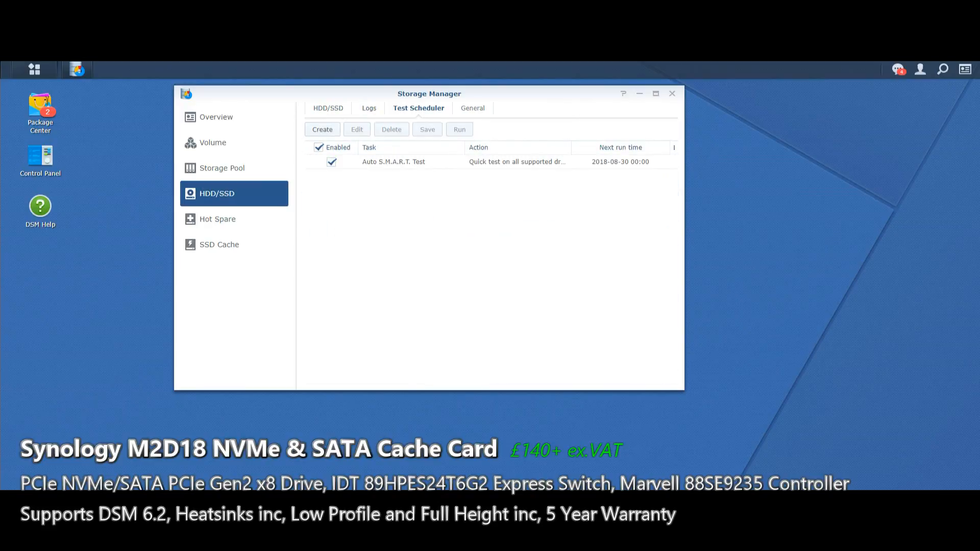
click(468, 107)
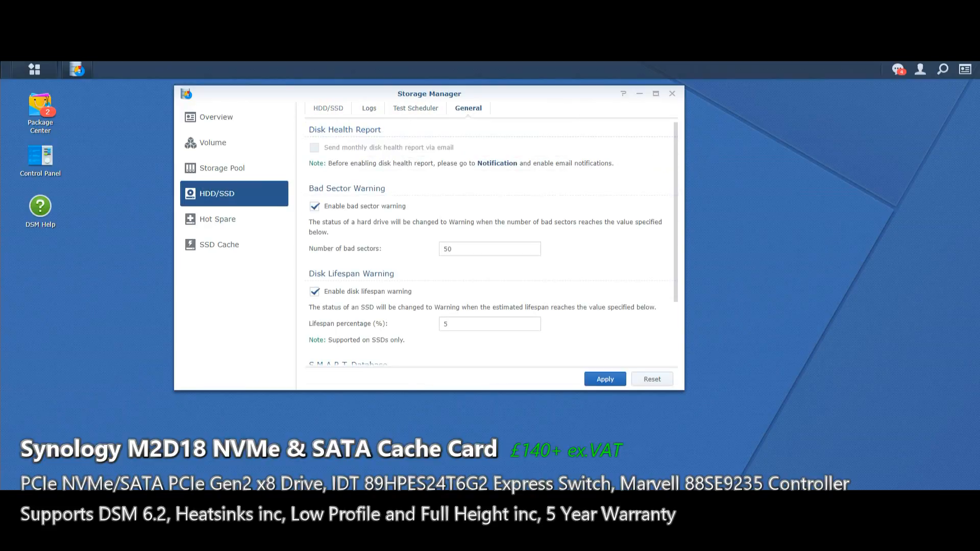
click(212, 142)
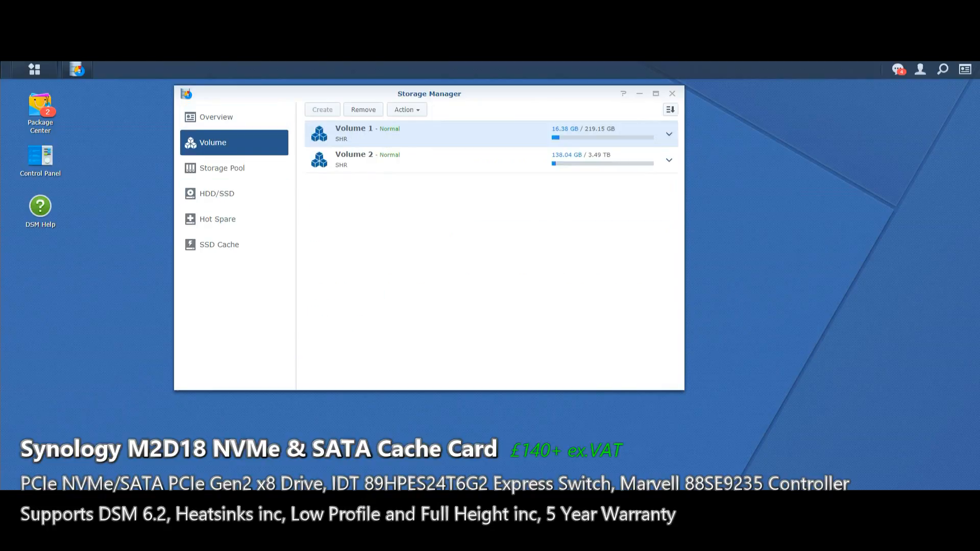
Close Storage Manager, relaunch it from the main menu and recheck that both volumes are normal.
click(34, 69)
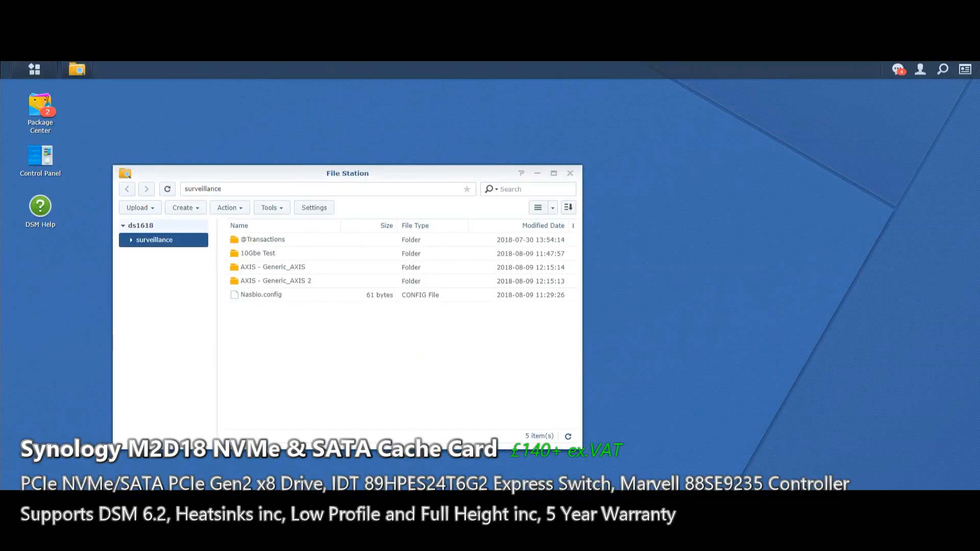
click(35, 68)
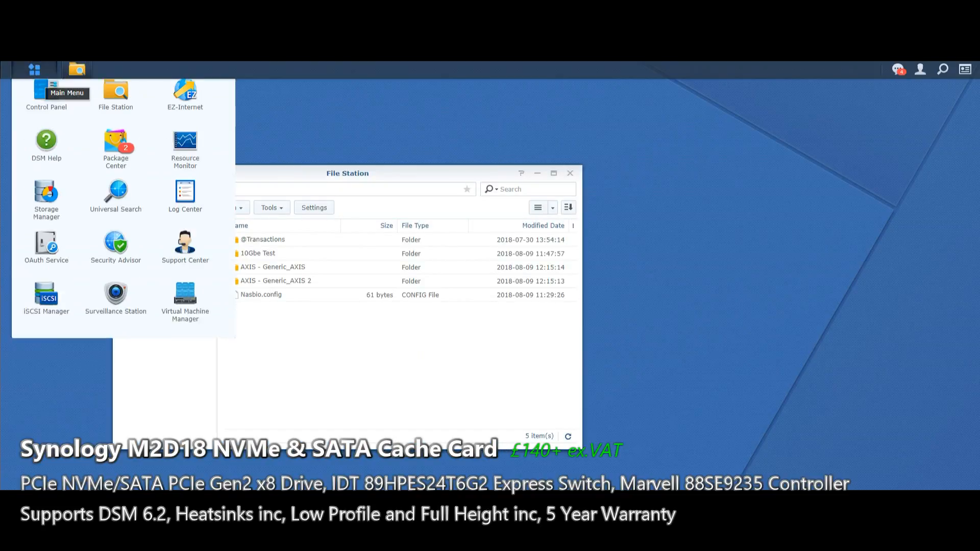
click(46, 194)
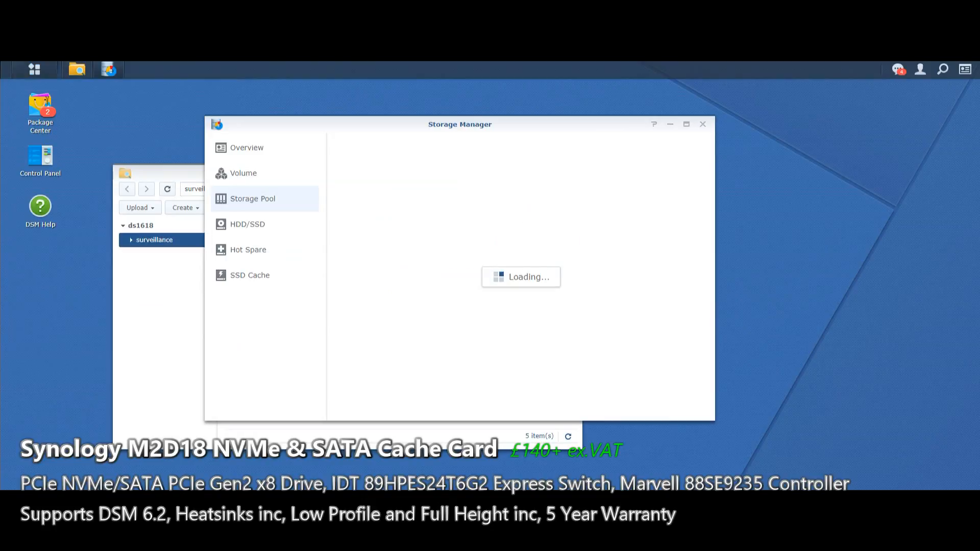
click(243, 173)
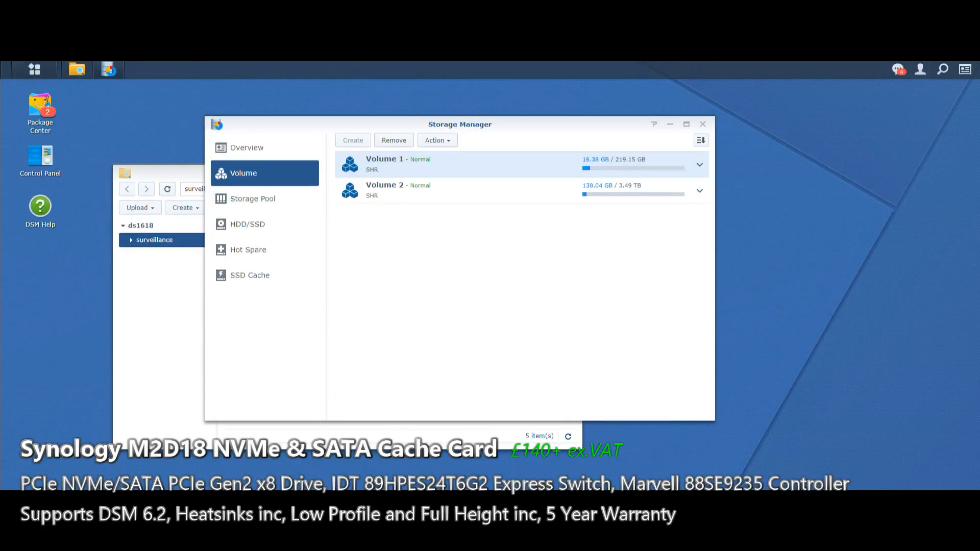
mouse_move(249, 274)
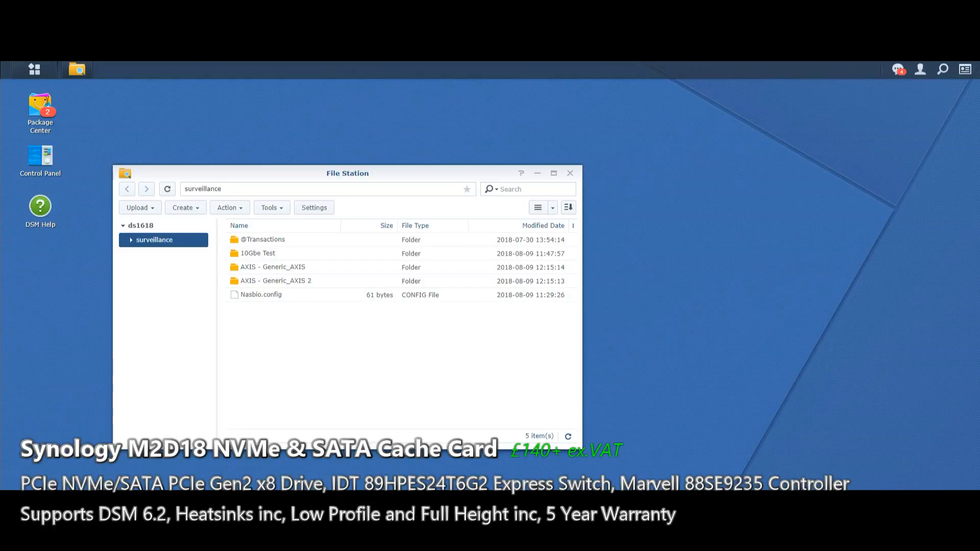
mouse_move(257, 253)
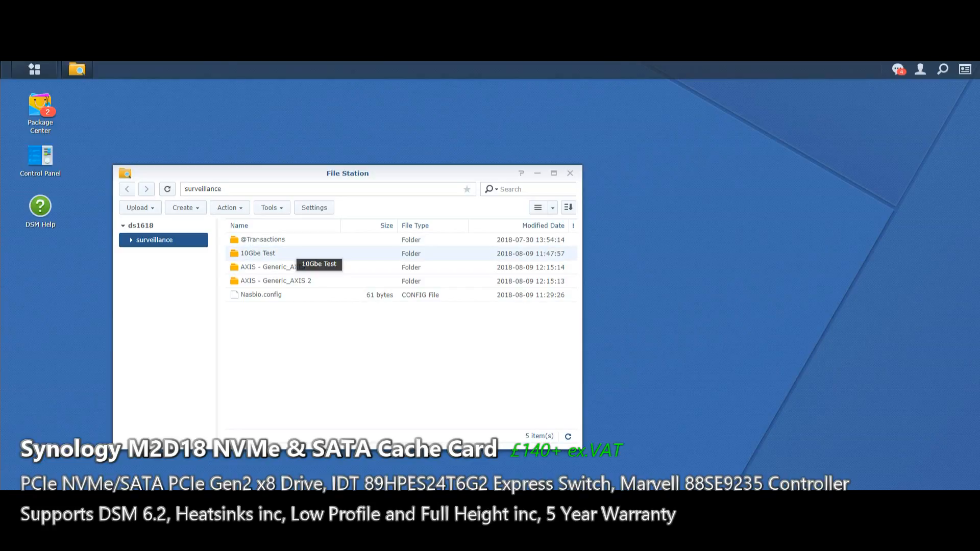